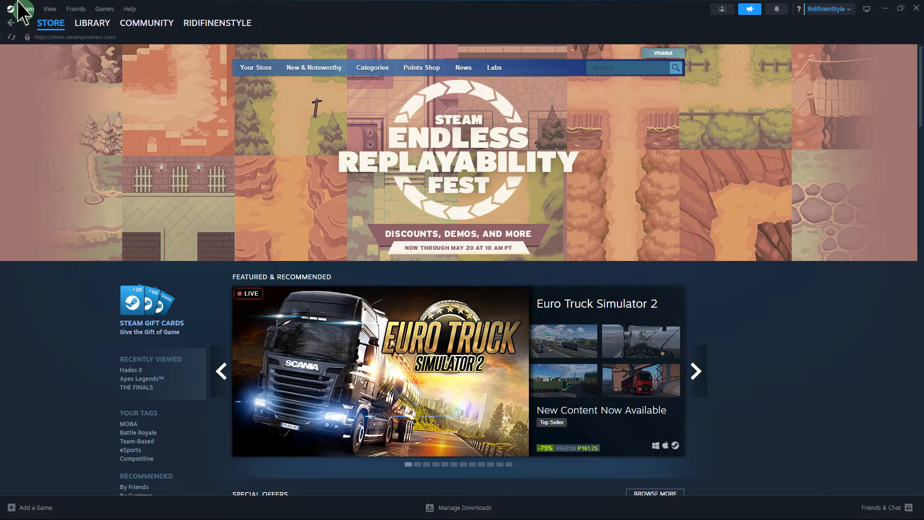
Open Steam Settings to the Storage section listing drives C and D
left_click(22, 8)
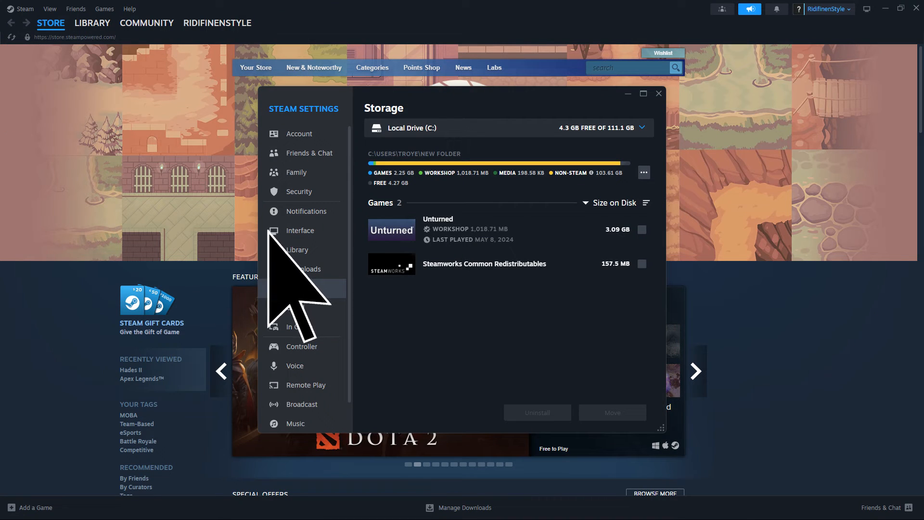
left_click(644, 128)
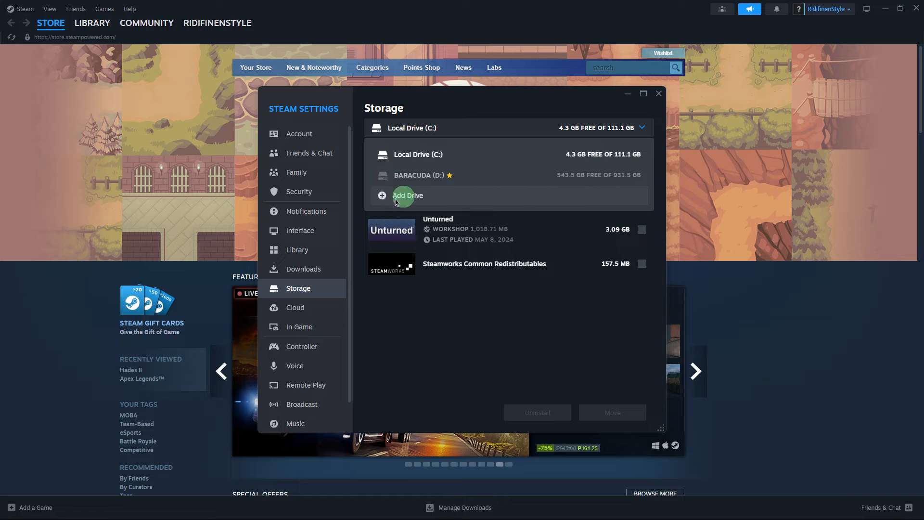
Choose Add Drive to browse for a new Steam library folder on drive D
left_click(407, 195)
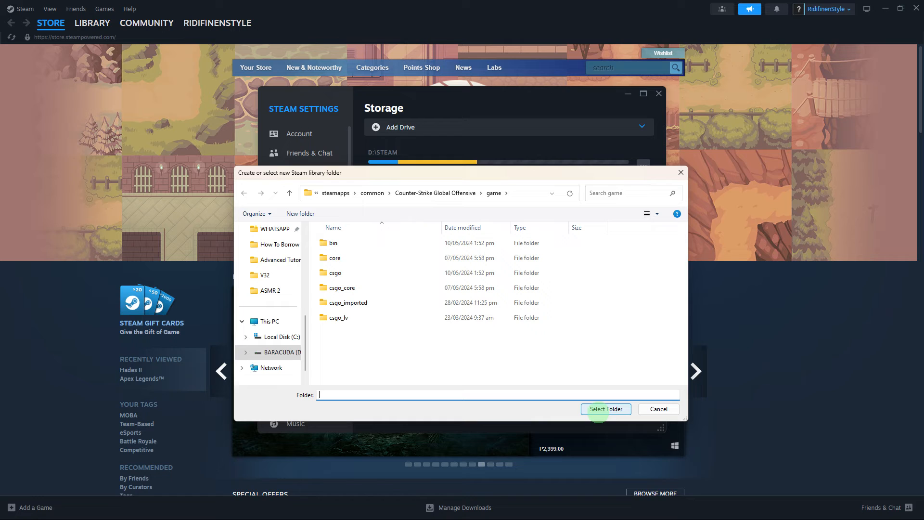
Confirm the D: library folder, then right-click Unturned in the game library
left_click(92, 22)
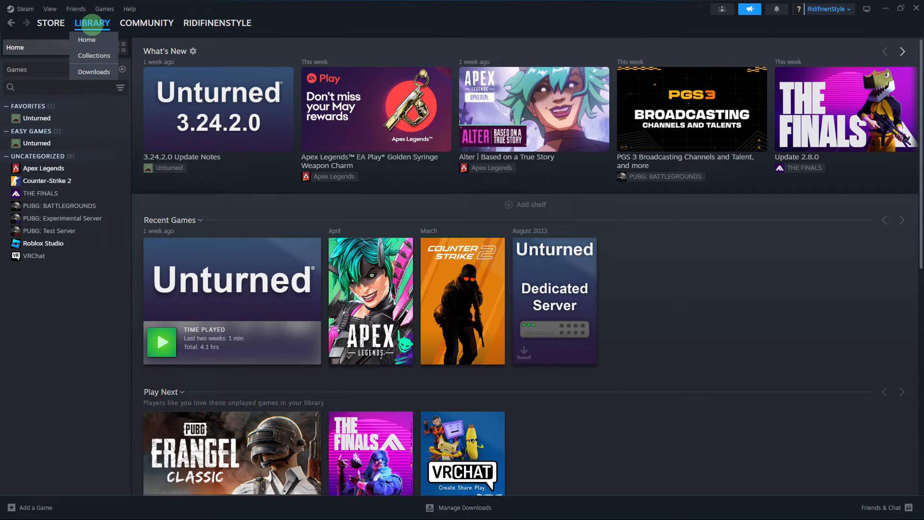
right_click(35, 118)
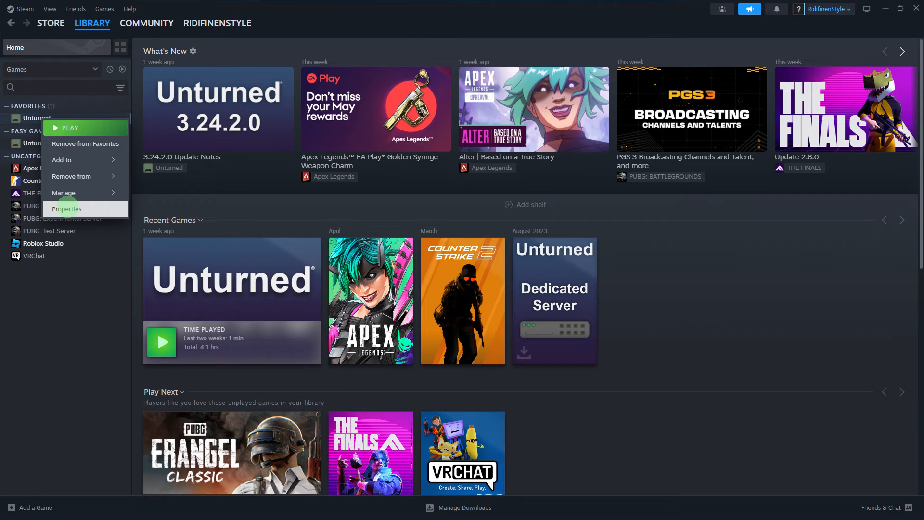
Move Unturned's 2.09 GB install folder from Local Drive (C:) to BARACUDA (D:)
left_click(68, 209)
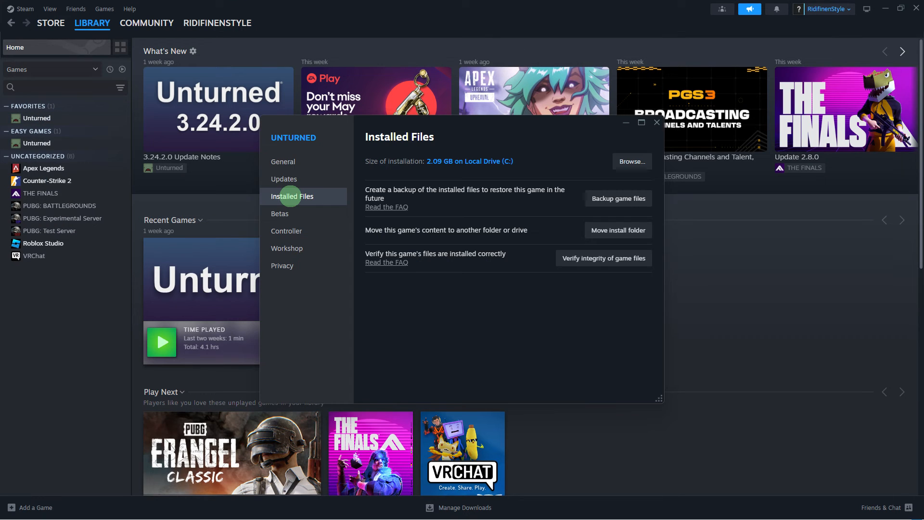
mouse_move(284, 195)
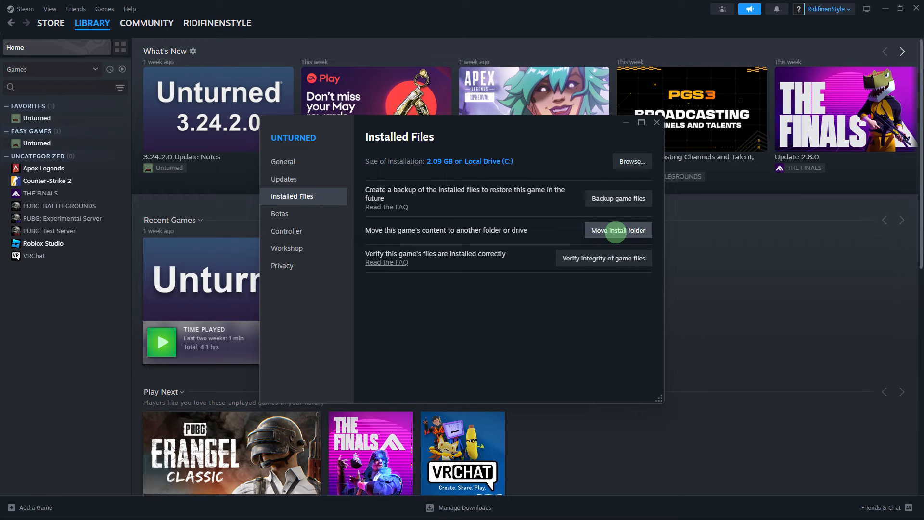
left_click(618, 230)
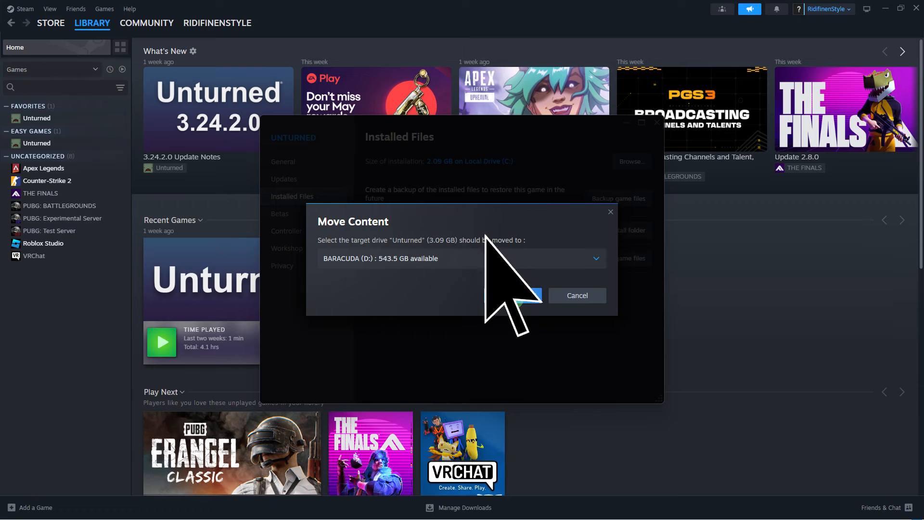
left_click(576, 295)
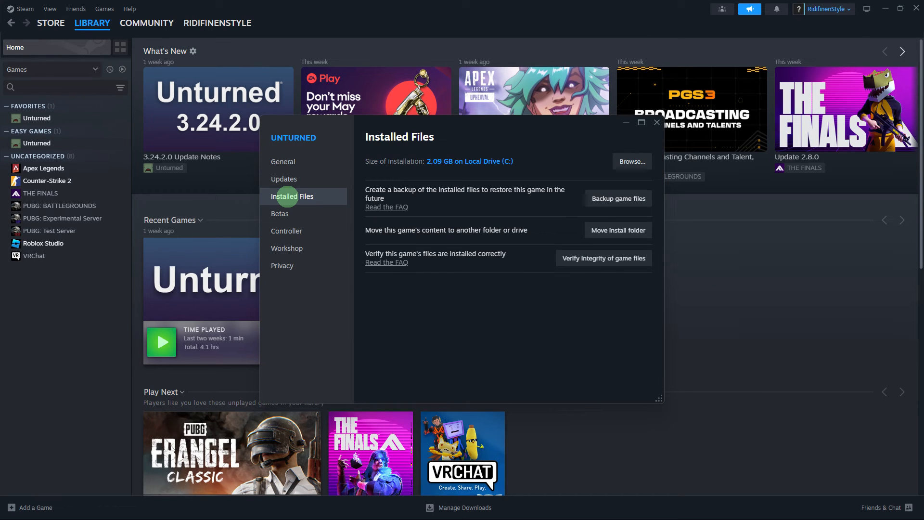